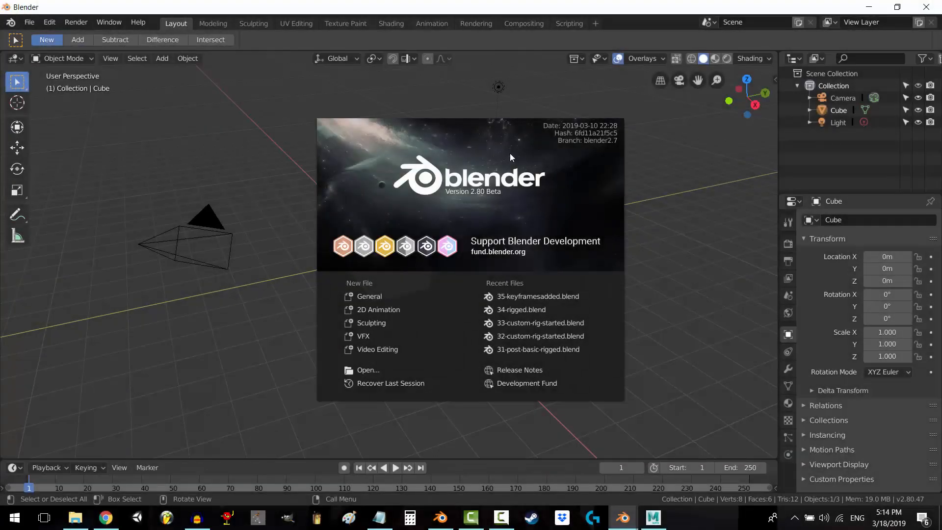
pyautogui.moveTo(522, 201)
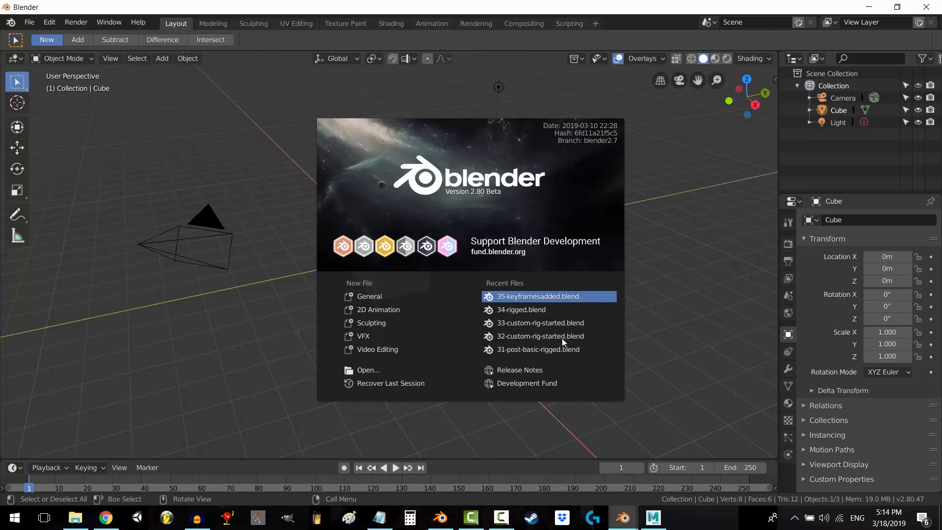
pyautogui.moveTo(193, 124)
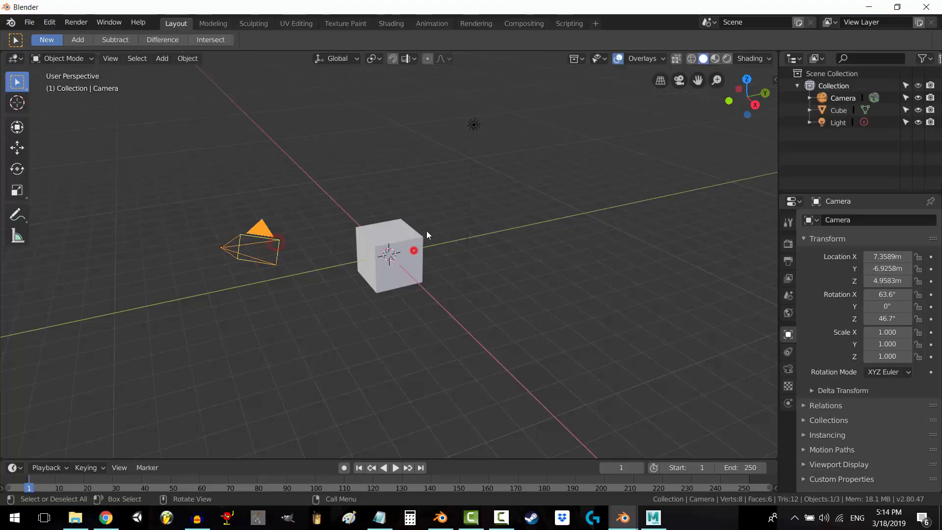
# Drag the cube away from the origin, then add the av-pasta character model and a second cube
pyautogui.click(390, 263)
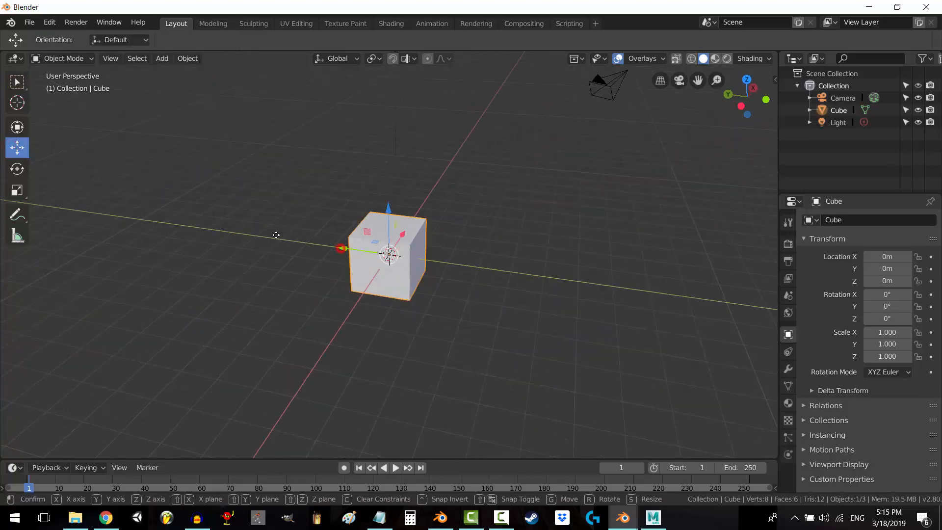
pyautogui.moveTo(388, 253); pyautogui.dragTo(230, 198)
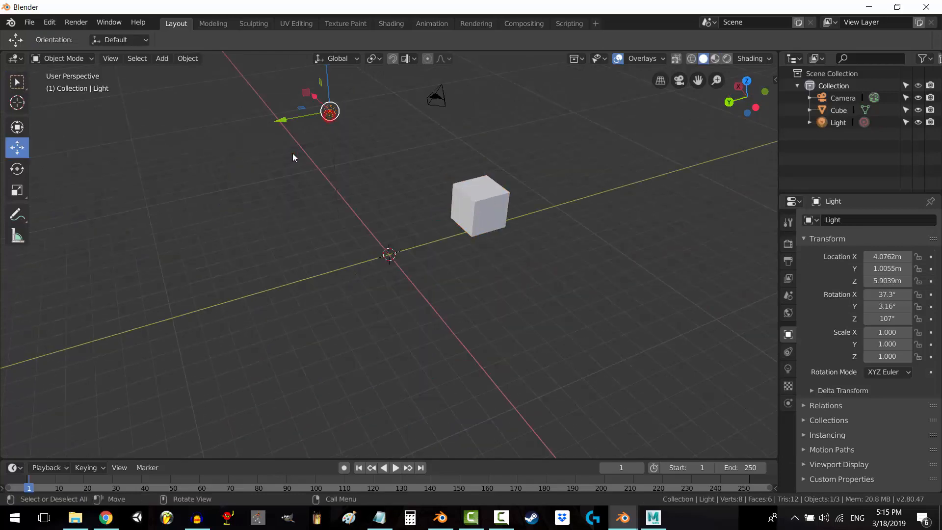
pyautogui.click(480, 205)
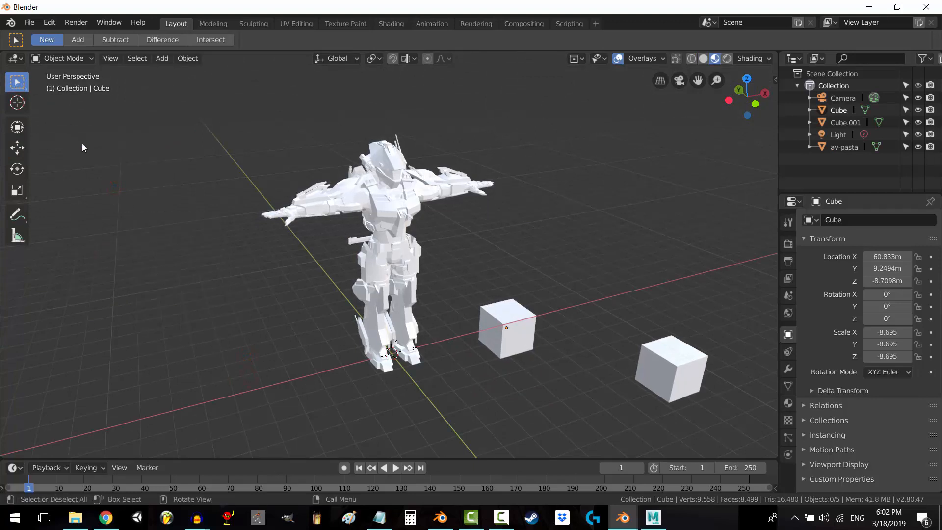
# Orbit around the soldier model and load 35-keyframesadded.blend
pyautogui.click(16, 148)
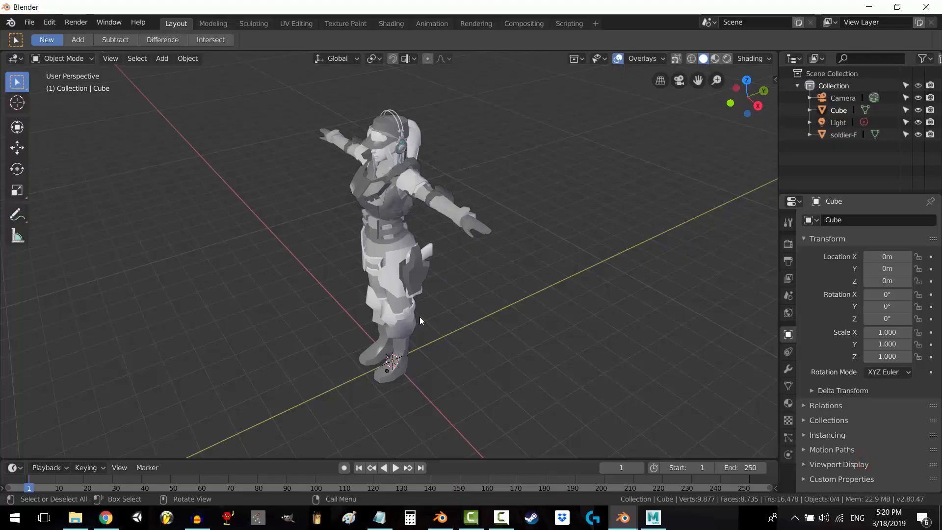
pyautogui.moveTo(421, 321); pyautogui.dragTo(514, 313)
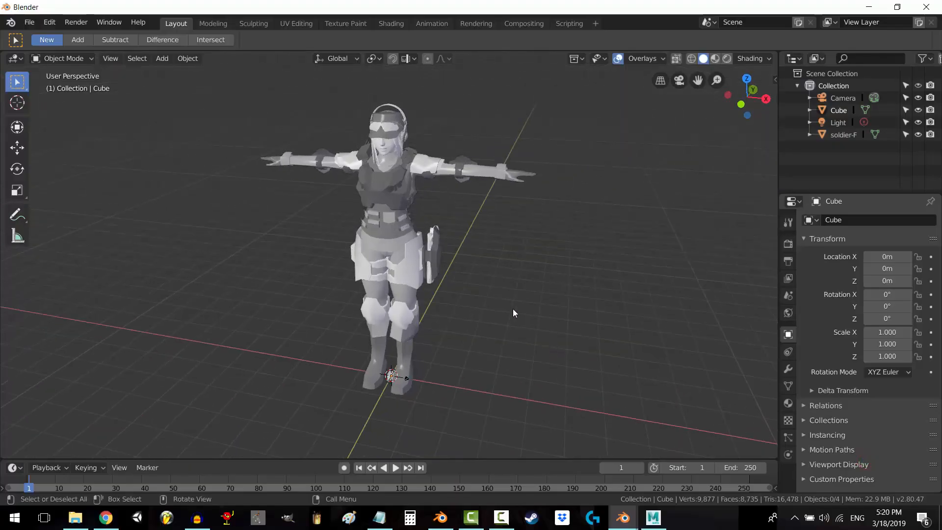
pyautogui.moveTo(326, 264)
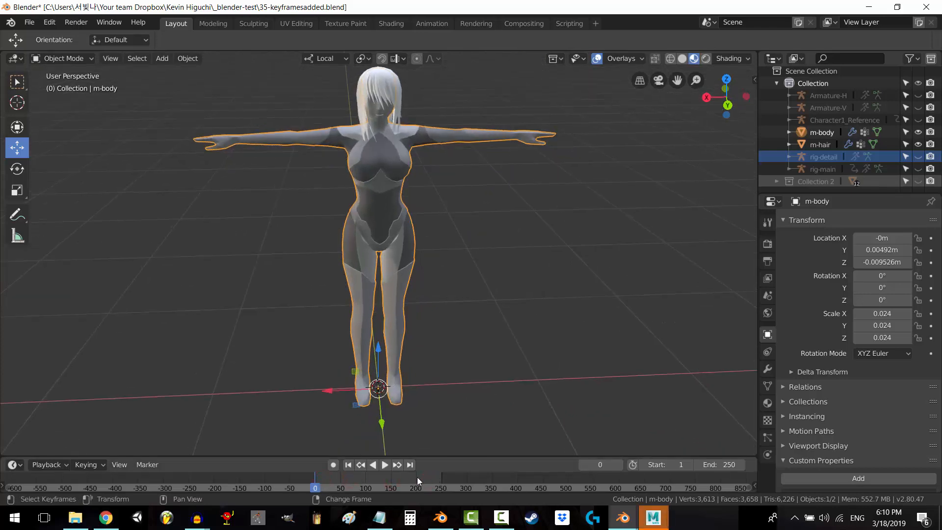
# Play the character animation from the Timeline and scrub to another frame
pyautogui.click(385, 464)
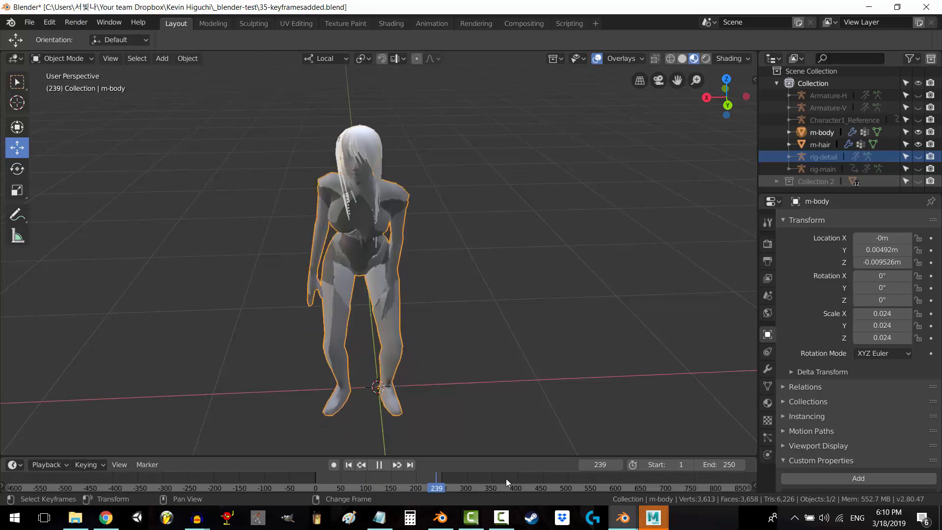
pyautogui.click(348, 464)
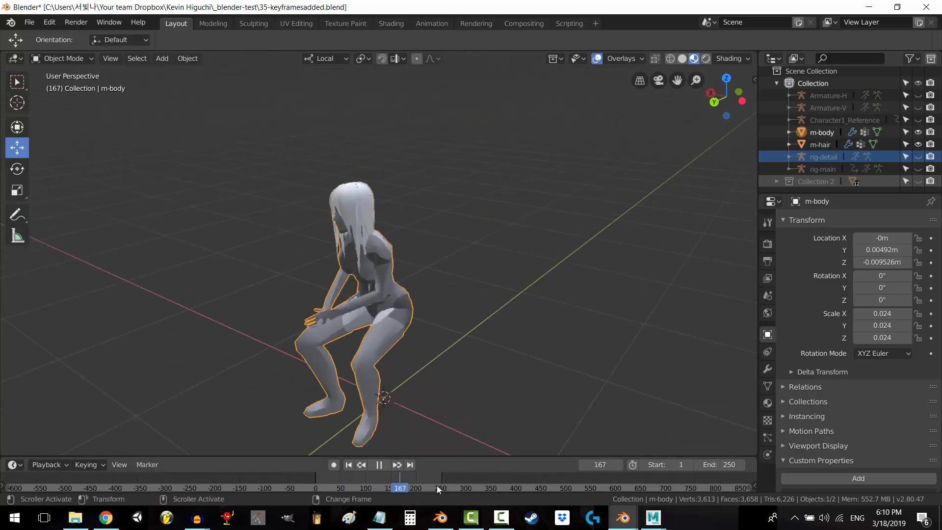
pyautogui.click(13, 465)
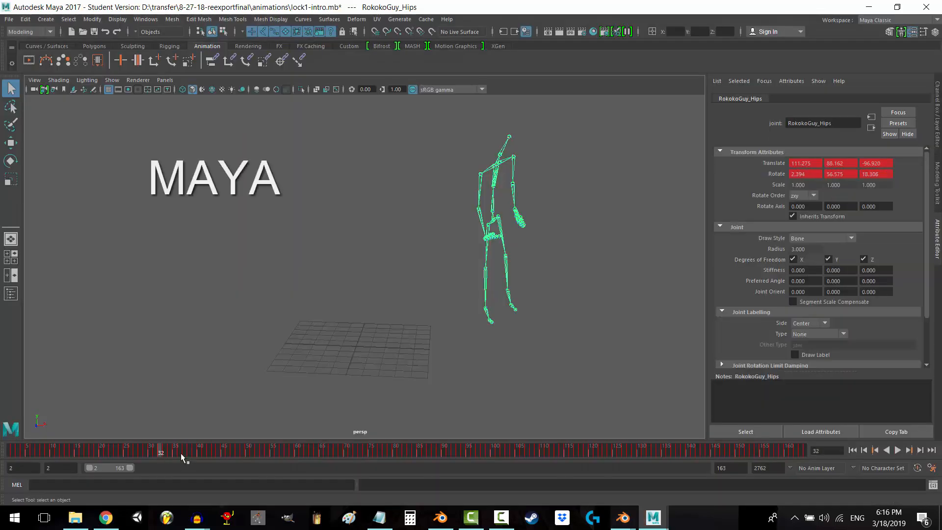
# Show the Time Slider's context menu with cut, copy and paste keyframe commands
pyautogui.rightClick(182, 454)
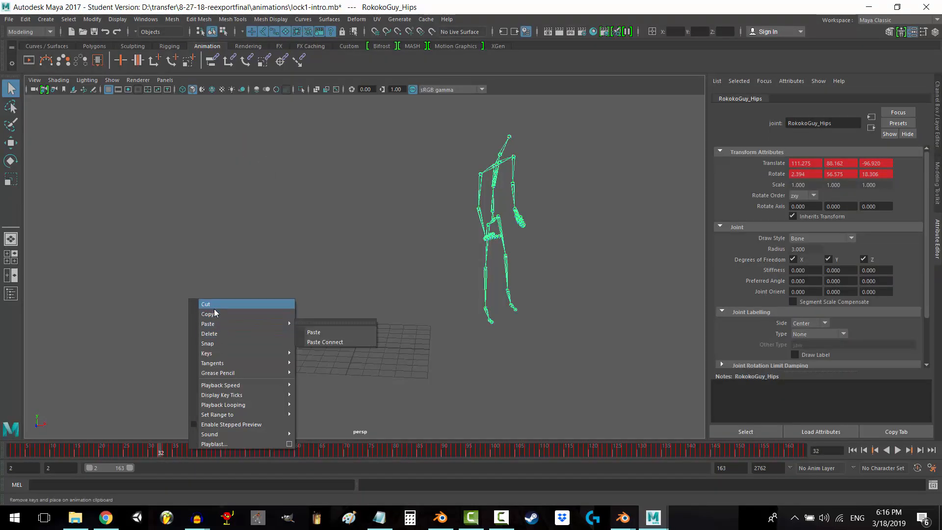
pyautogui.moveTo(218, 314)
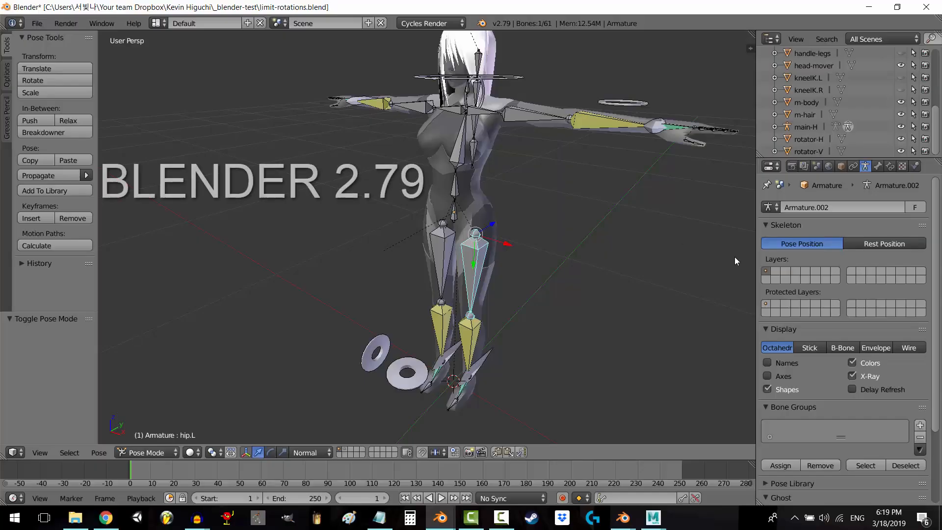
# Select the spine bone and show the bones in front of the body mesh
pyautogui.click(852, 376)
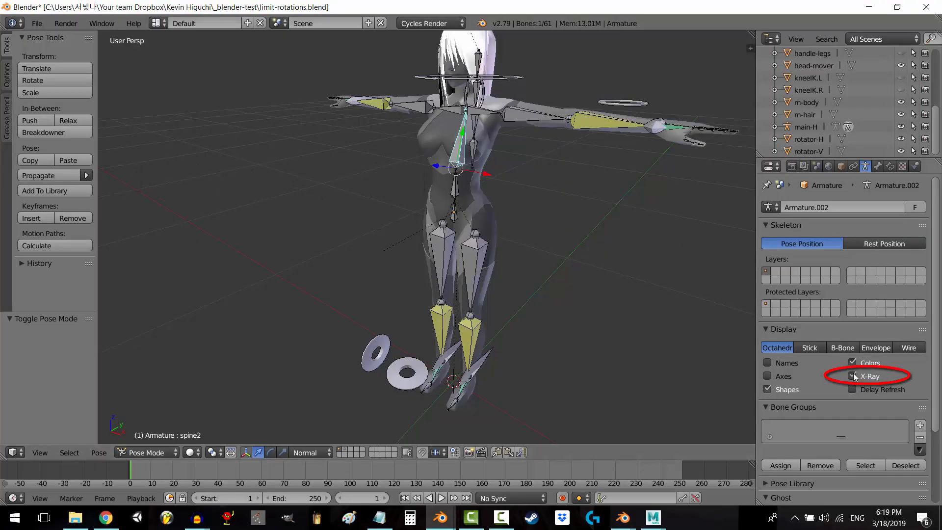
pyautogui.click(852, 377)
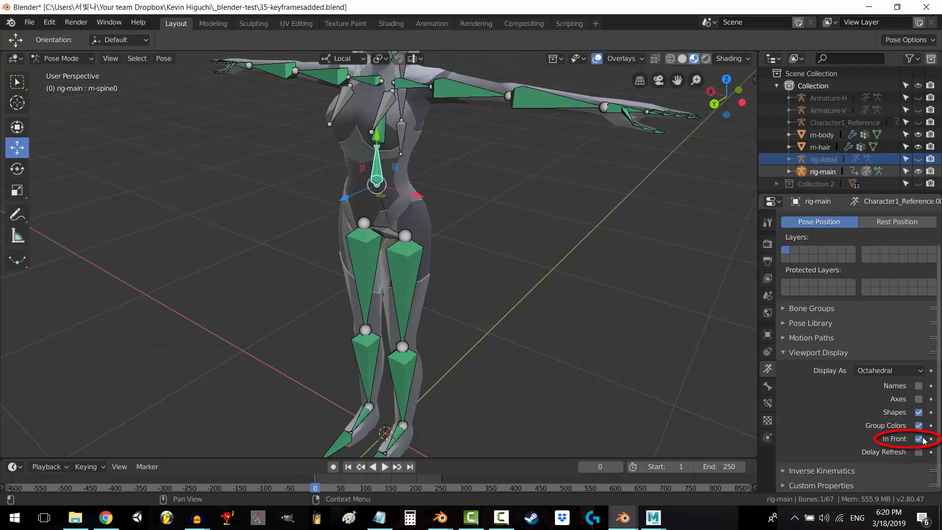
pyautogui.click(919, 439)
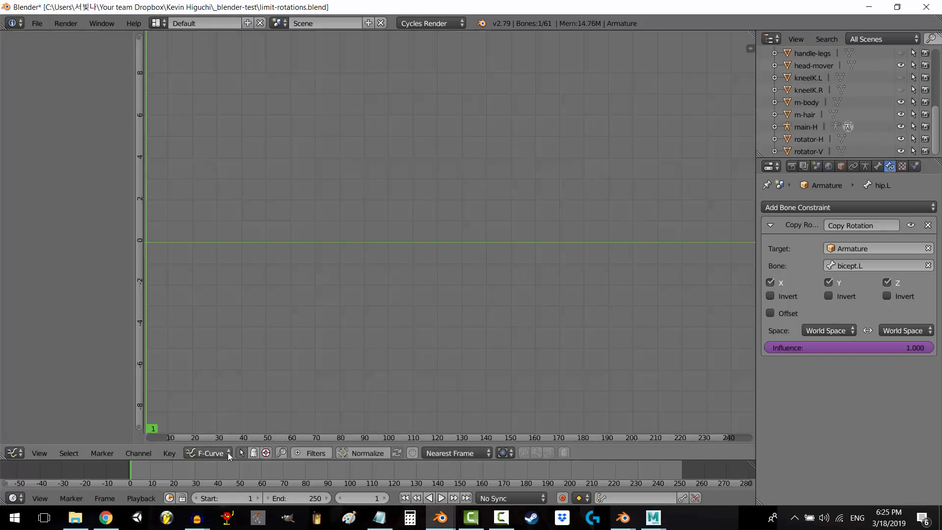
# Switch the Graph Editor to Drivers mode to inspect the Copy Rotation drivers
pyautogui.click(208, 453)
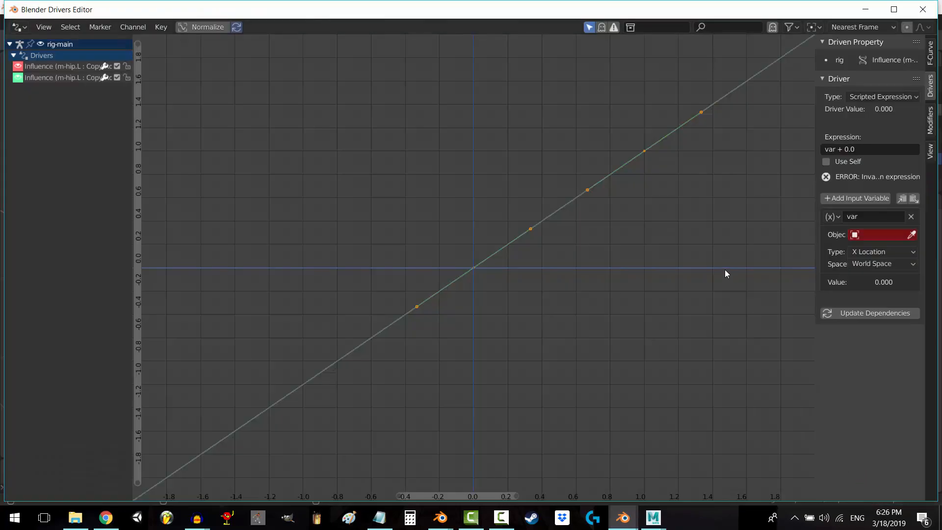
pyautogui.moveTo(836, 85)
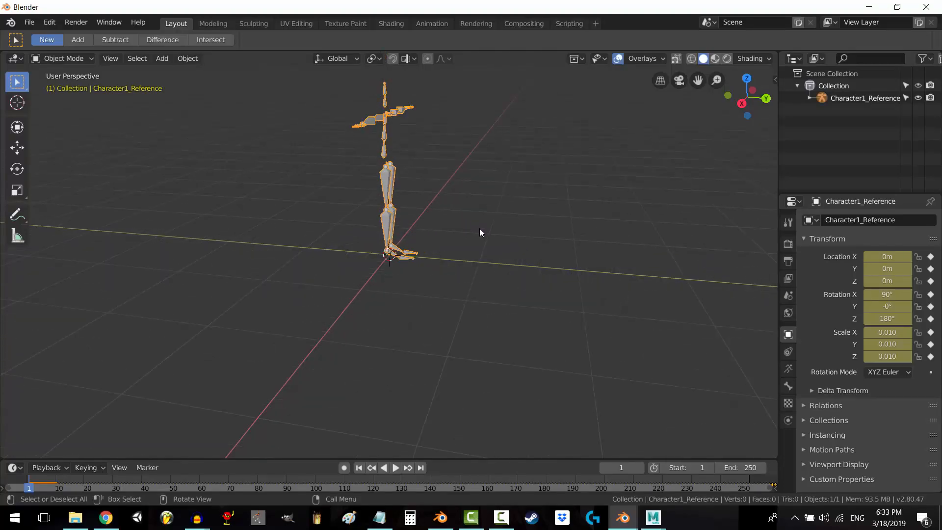
# Orbit around the skeleton and start an FBX import from the scene-1 folder
pyautogui.moveTo(481, 233); pyautogui.dragTo(501, 249)
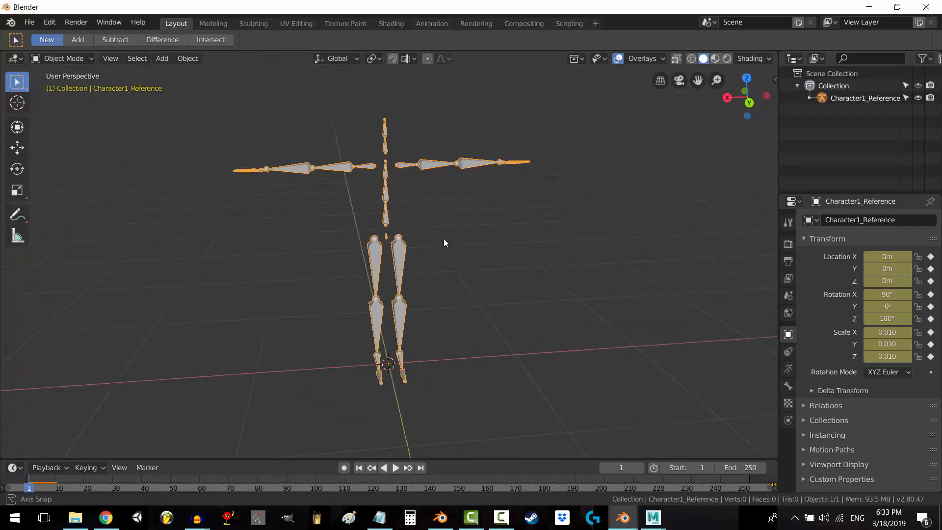
pyautogui.moveTo(445, 243); pyautogui.dragTo(406, 235)
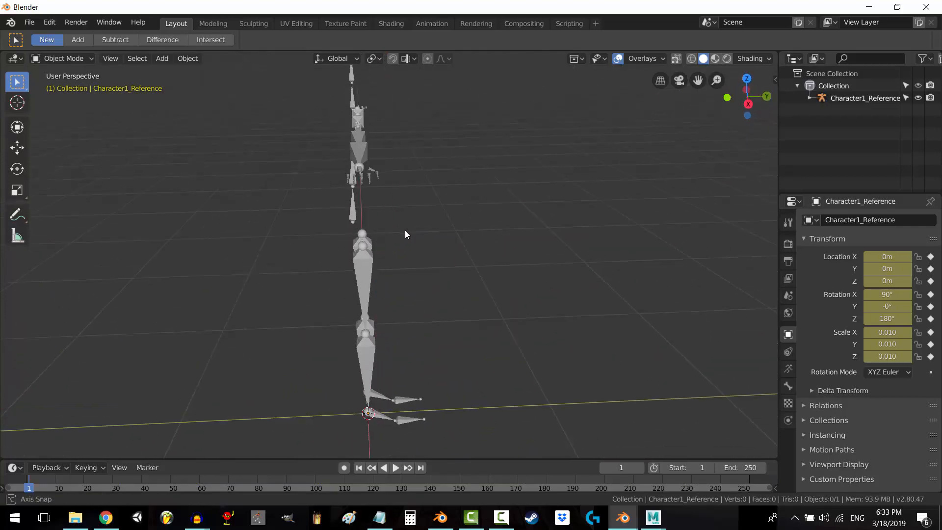
pyautogui.moveTo(406, 235); pyautogui.dragTo(653, 308)
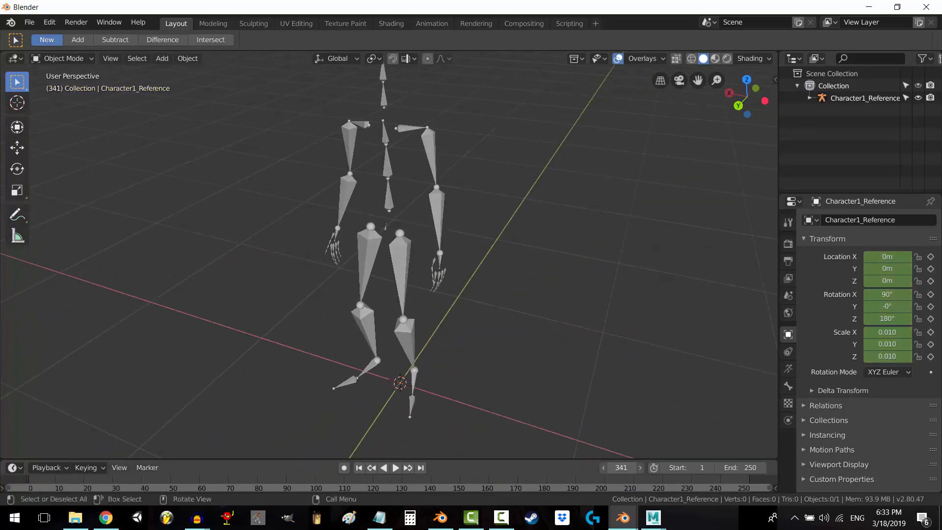
pyautogui.click(755, 488)
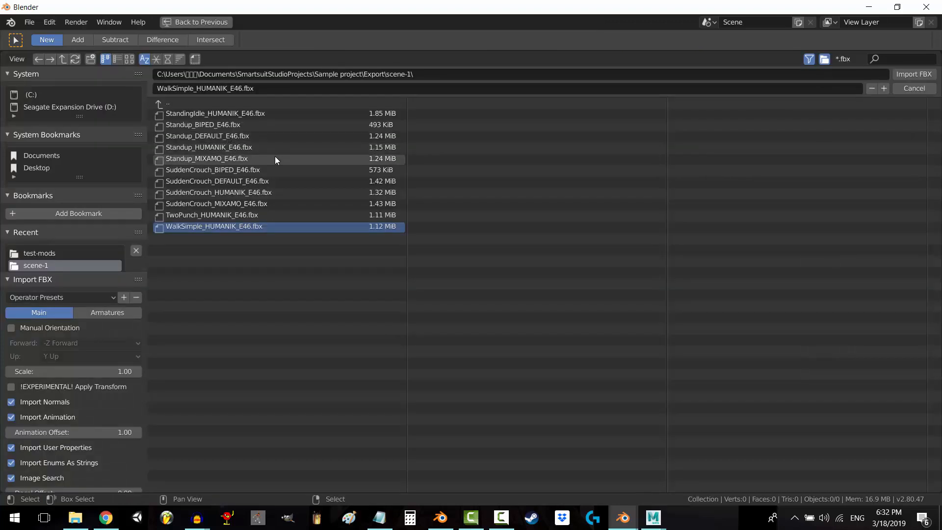
pyautogui.moveTo(202, 155)
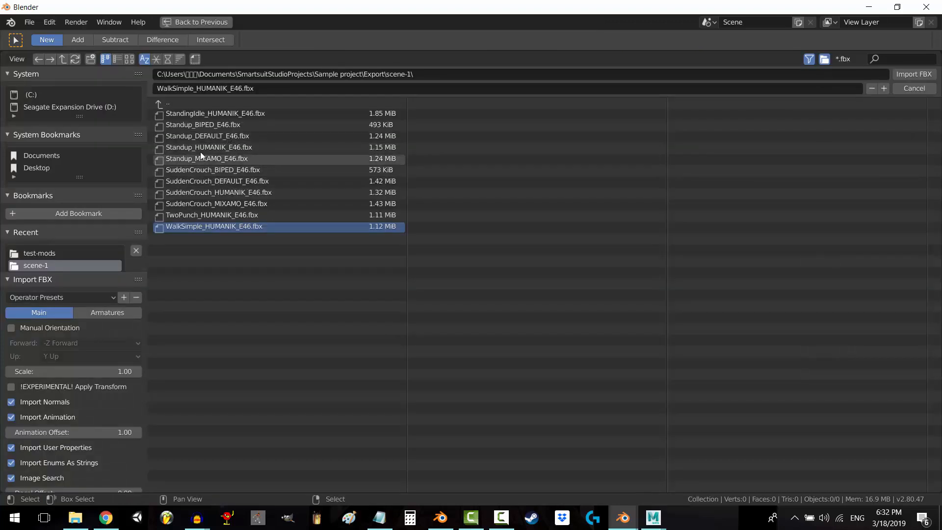
# Pick Standup_HUMANIK_E46.fbx, review its Armatures and Main options, then return to the viewport
pyautogui.click(208, 147)
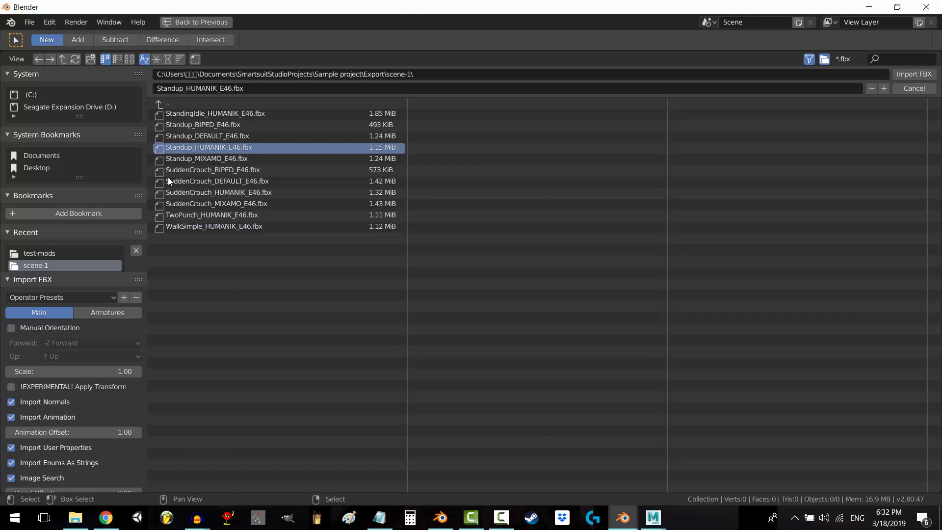
pyautogui.click(107, 313)
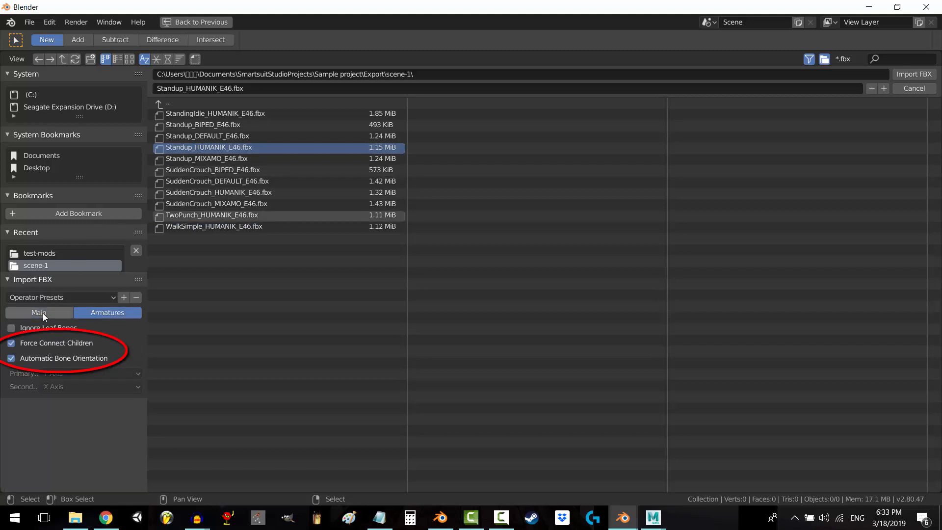
pyautogui.click(38, 312)
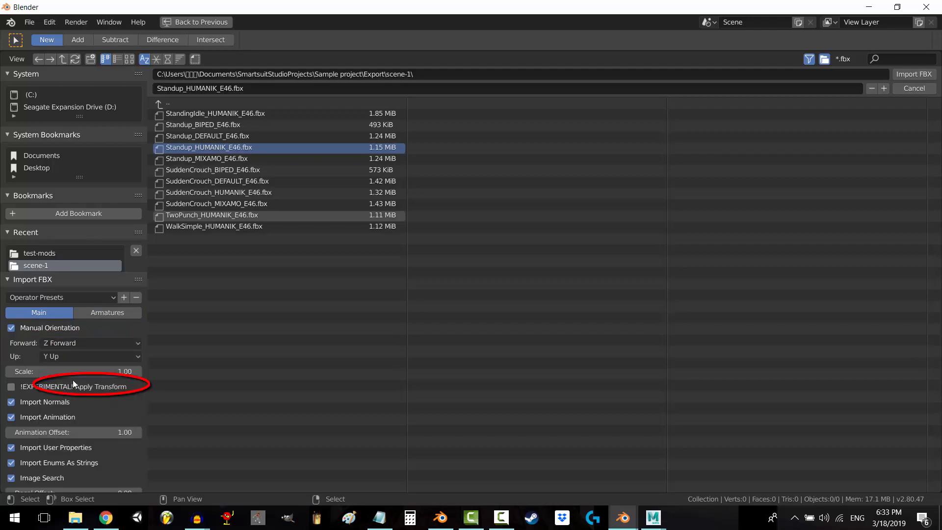
pyautogui.click(914, 74)
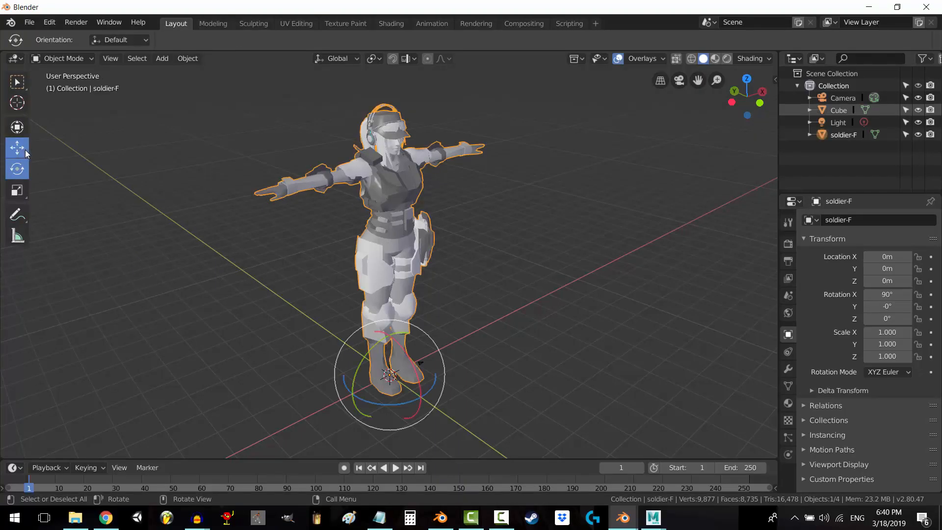
# Try the Move tool and tool popup on the soldier, then select the Rotate tool
pyautogui.click(17, 126)
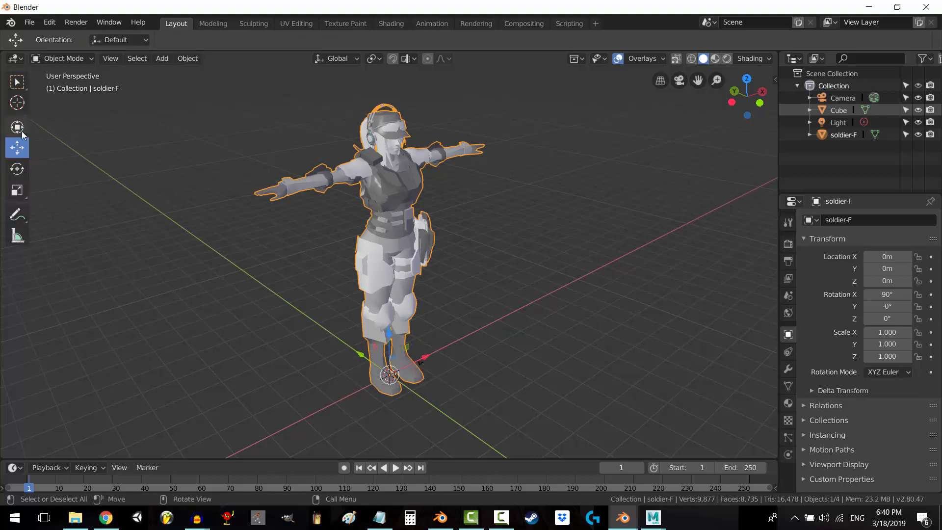
pyautogui.click(17, 168)
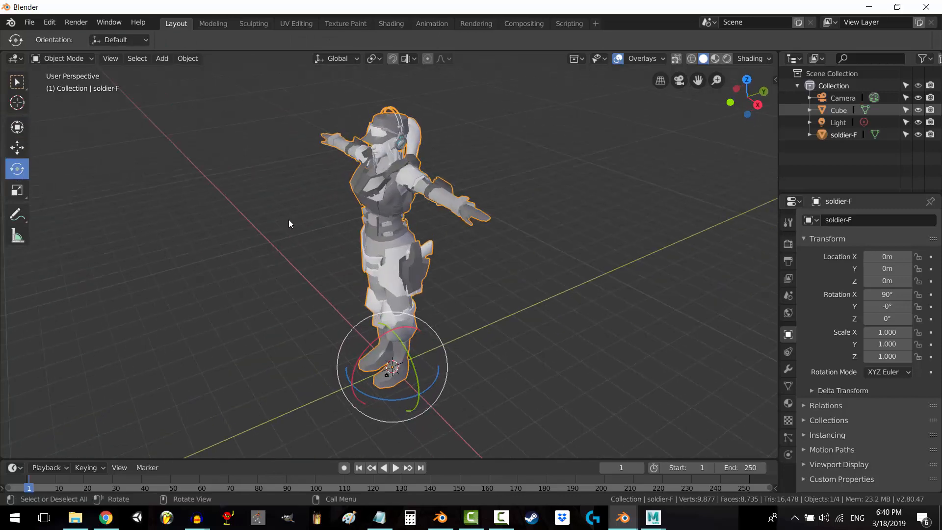
pyautogui.moveTo(289, 224); pyautogui.dragTo(495, 282)
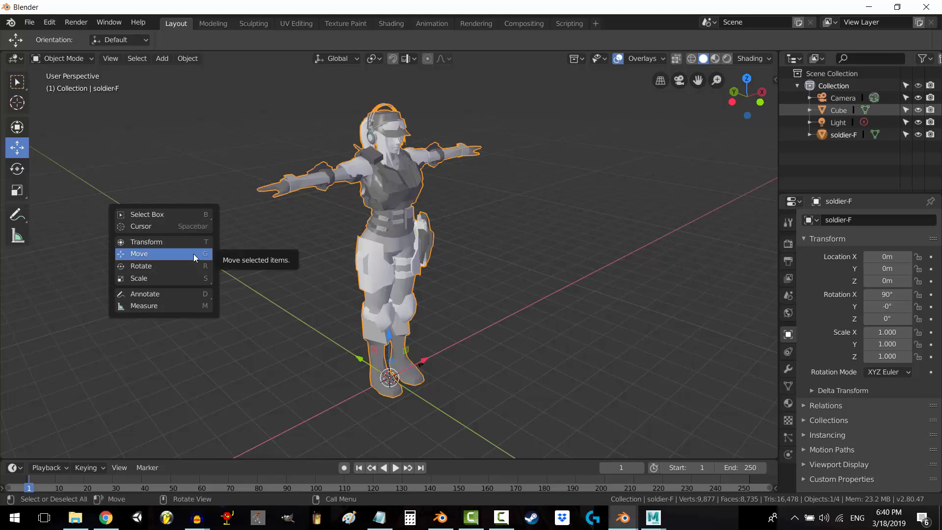
pyautogui.click(139, 254)
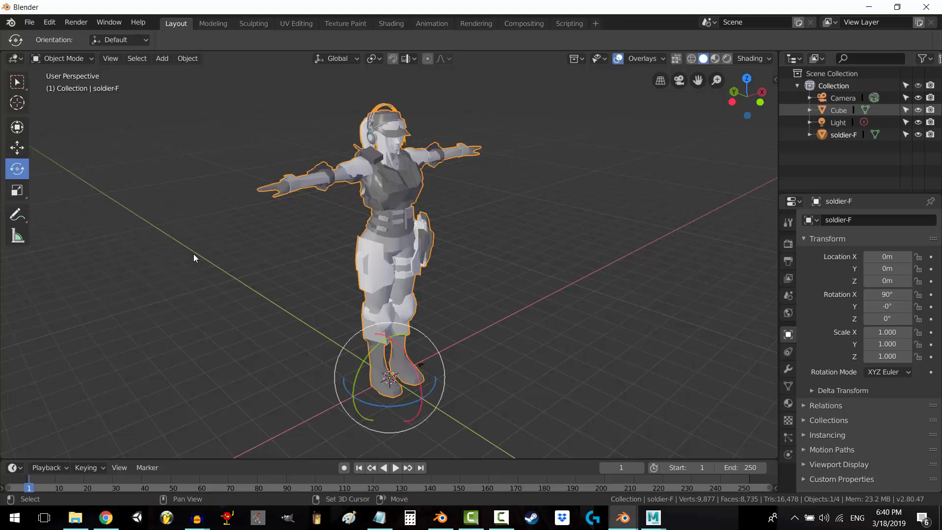
pyautogui.click(17, 189)
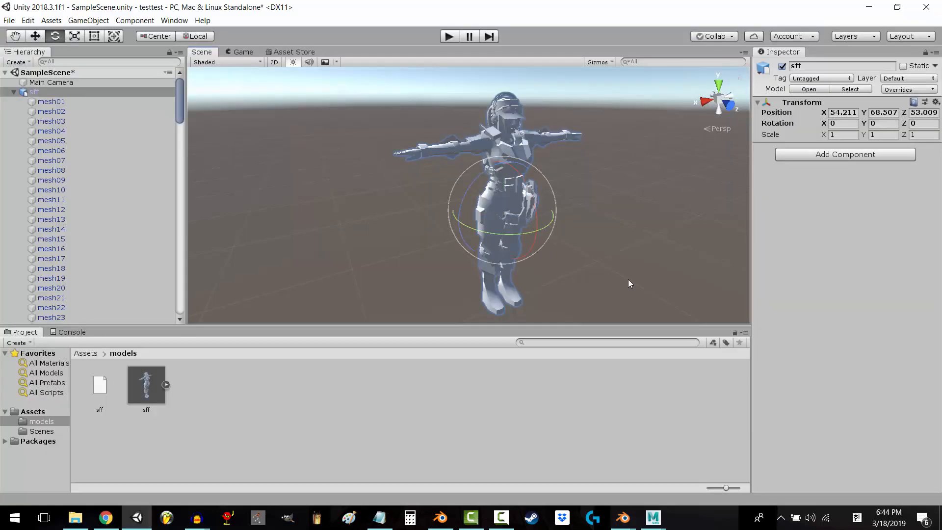
pyautogui.click(32, 36)
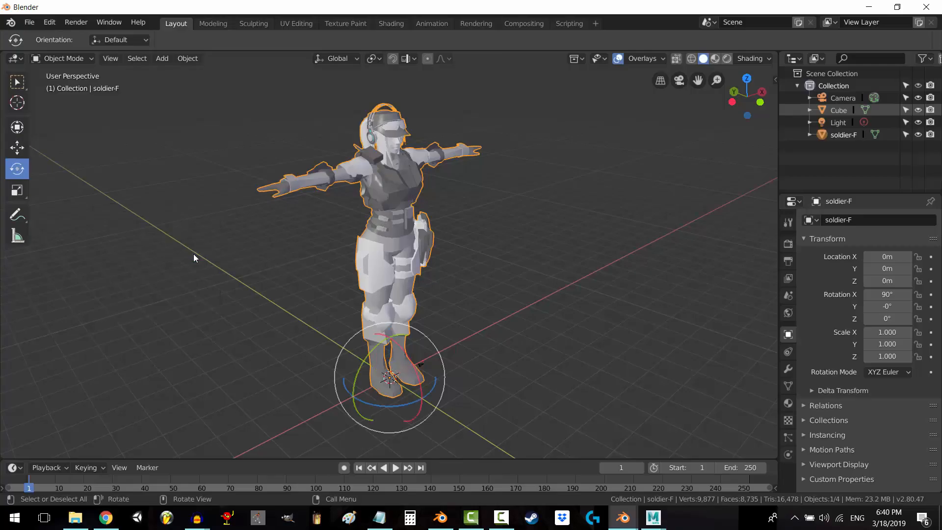
pyautogui.click(17, 190)
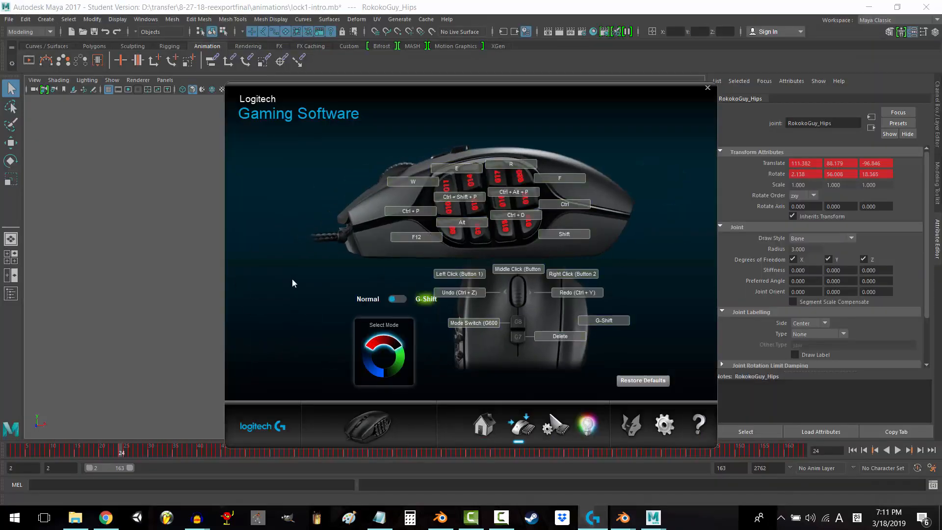
# Switch the Logitech G600 mouse to its blue button-mapping mode
pyautogui.click(397, 299)
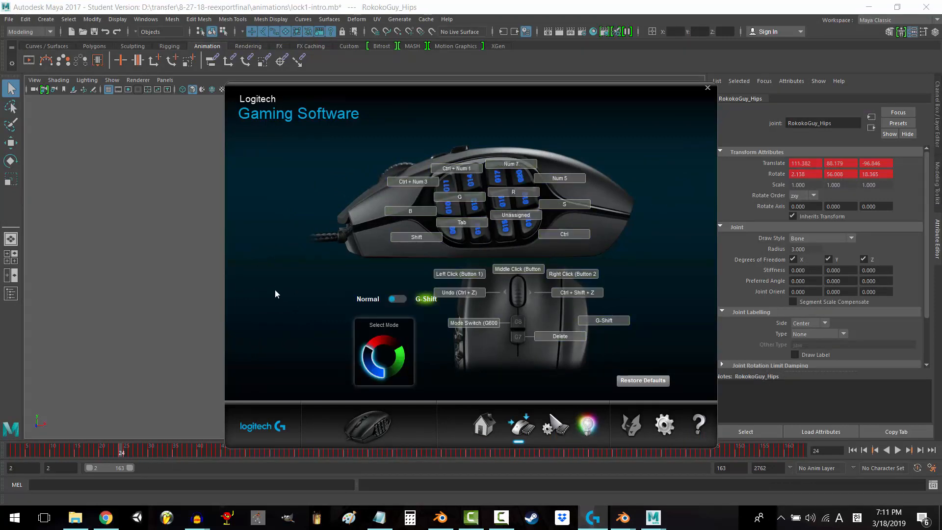
pyautogui.click(588, 425)
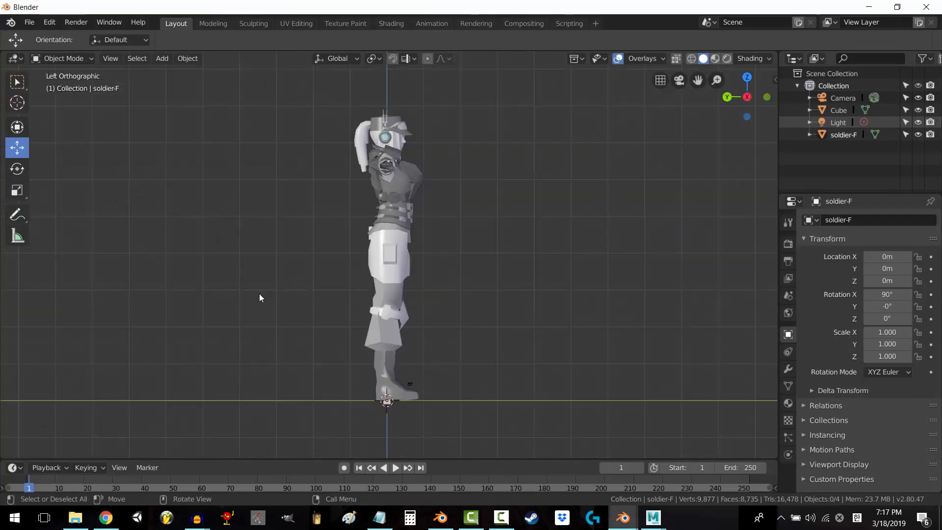
pyautogui.moveTo(384, 163)
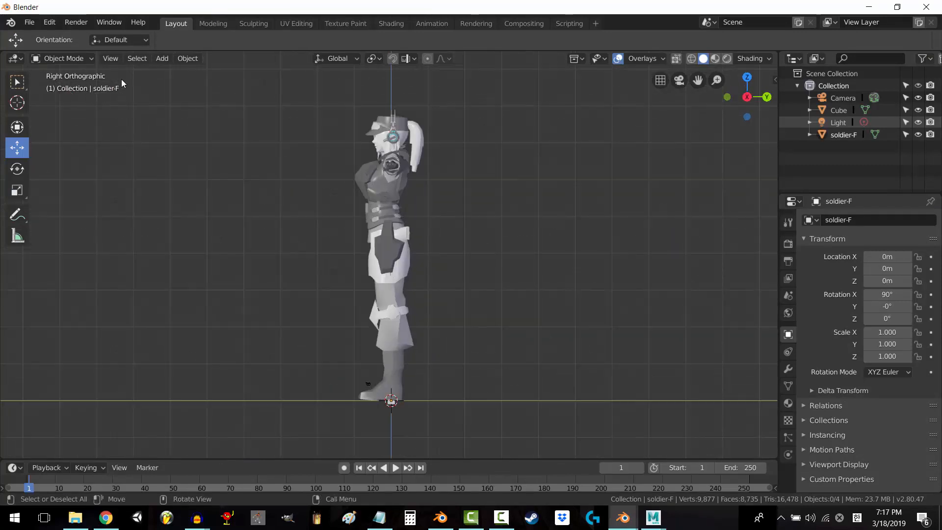
pyautogui.click(396, 219)
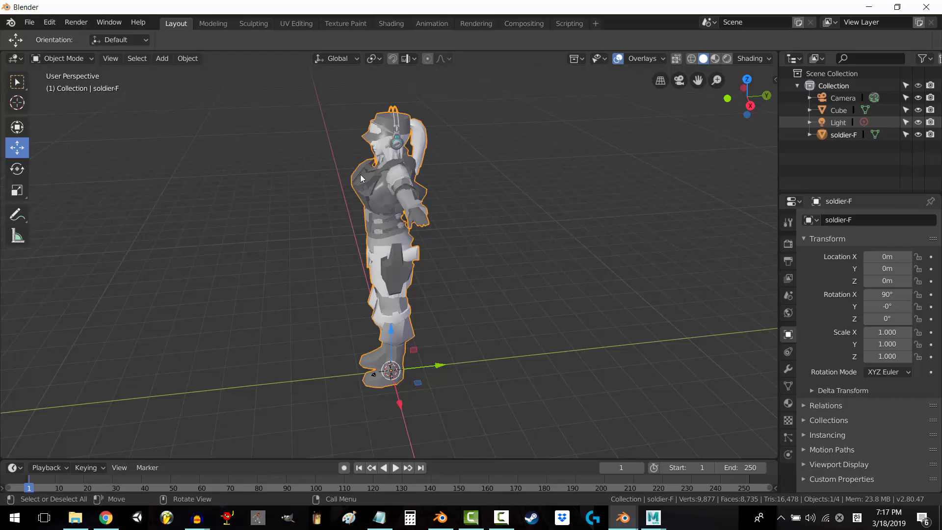
pyautogui.moveTo(444, 372)
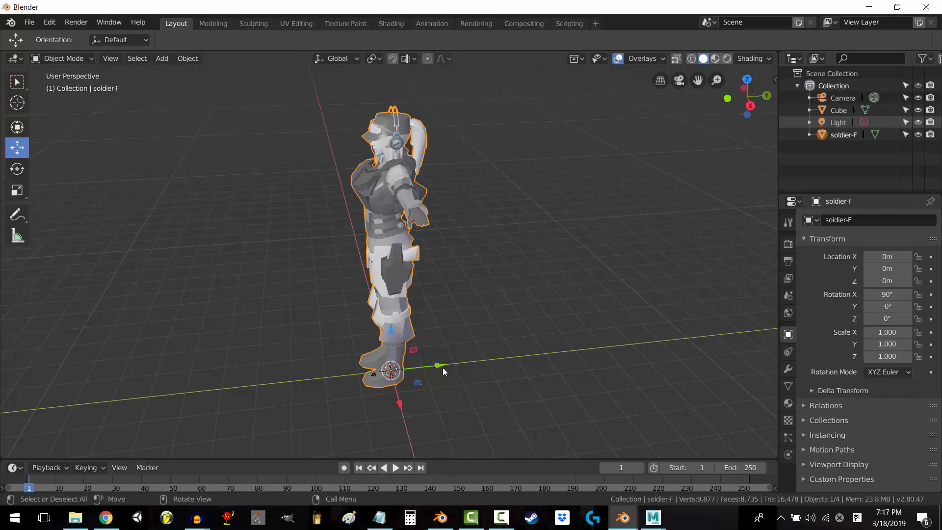
pyautogui.moveTo(444, 371); pyautogui.dragTo(553, 316)
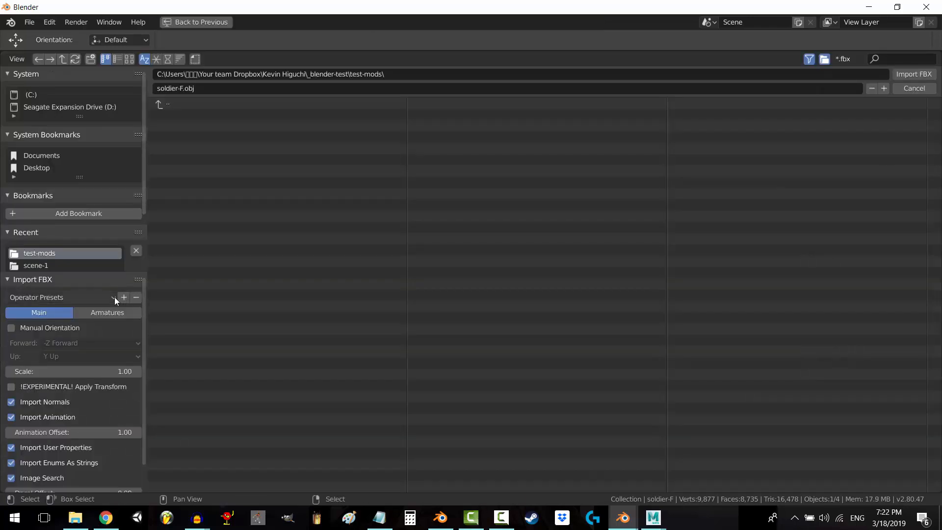
# Add an FBX import preset named 'forwa', enable Manual Orientation, cancel, and open File > Import
pyautogui.click(123, 298)
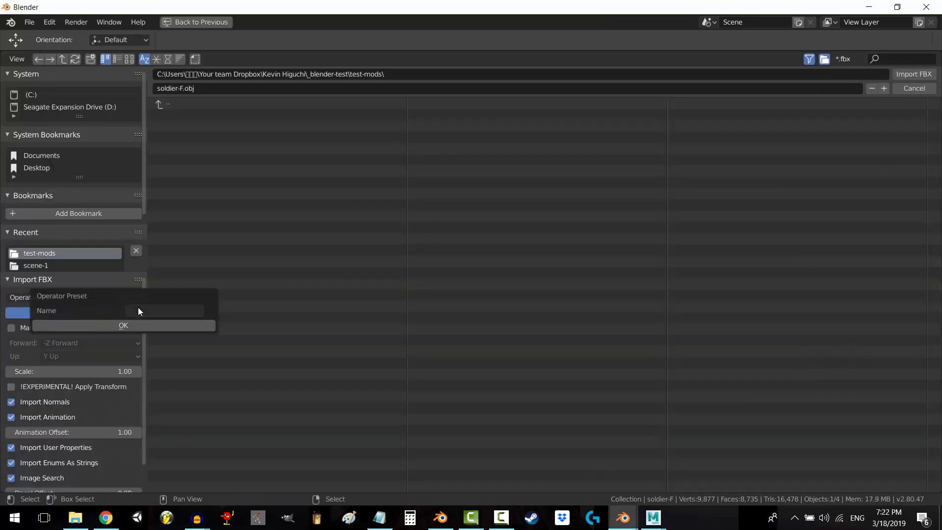
pyautogui.write('forwa')
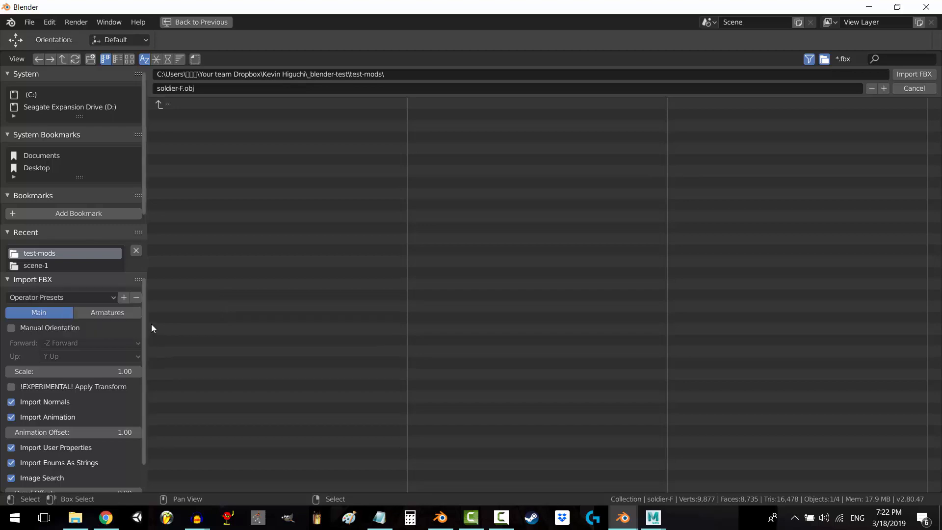
pyautogui.moveTo(63, 301)
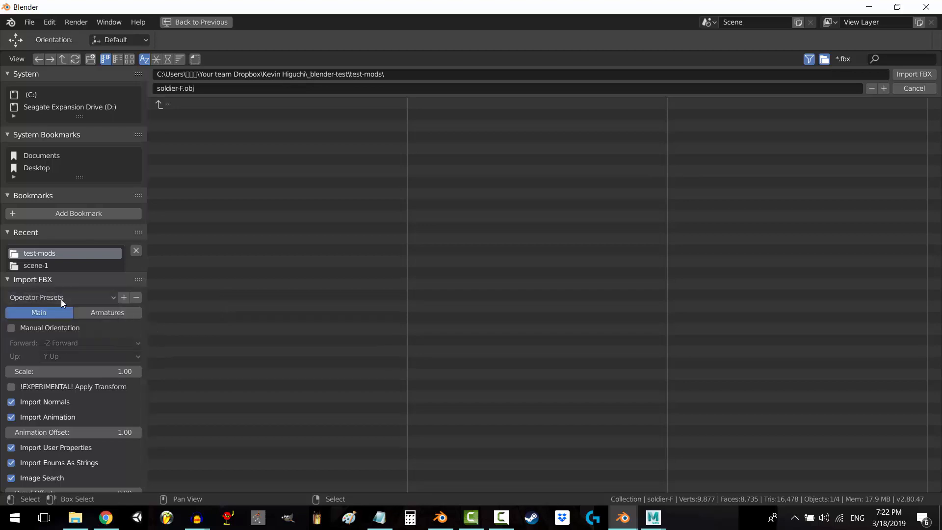
pyautogui.click(59, 298)
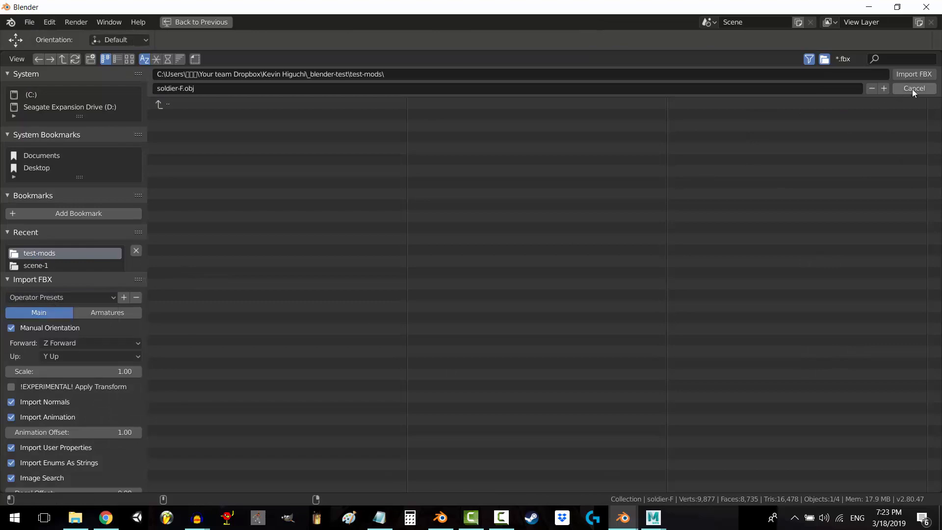
pyautogui.click(11, 328)
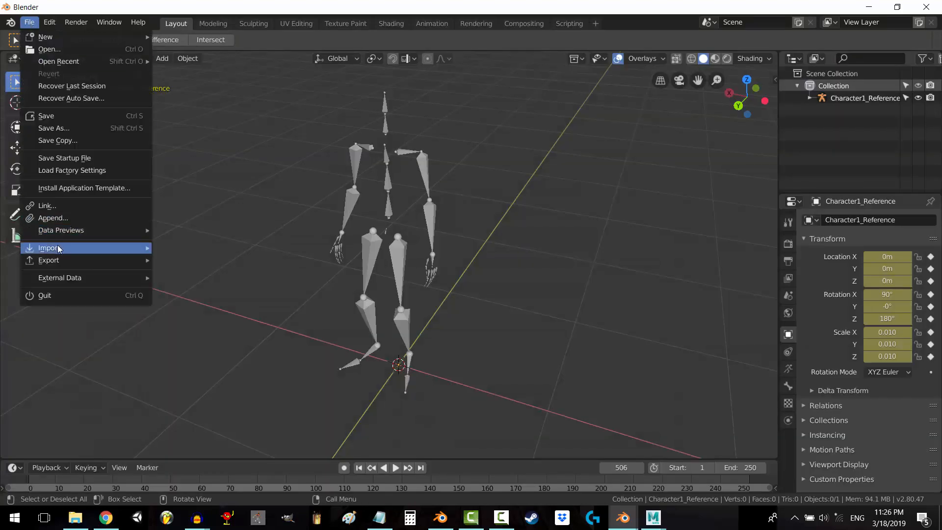
pyautogui.click(49, 248)
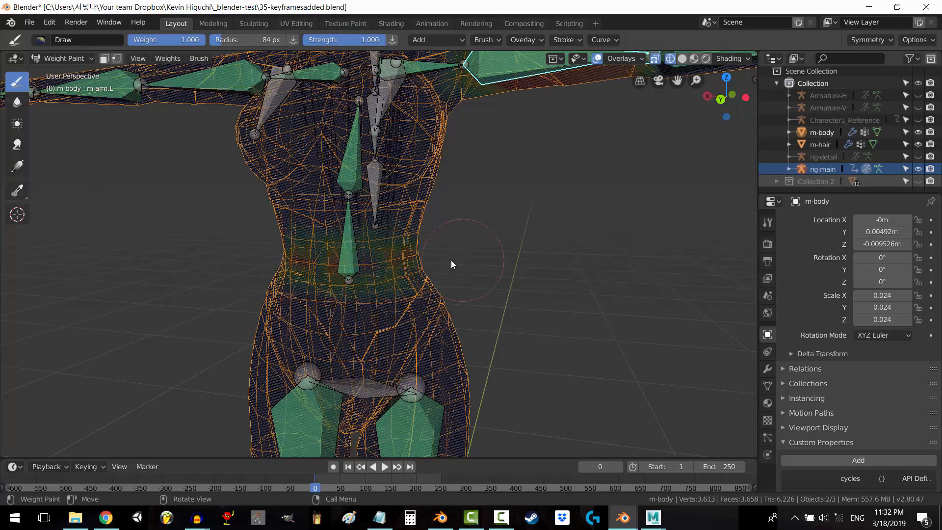
# Select the m-hip.L bone and brush its weights onto the body's thigh with Draw
pyautogui.click(656, 58)
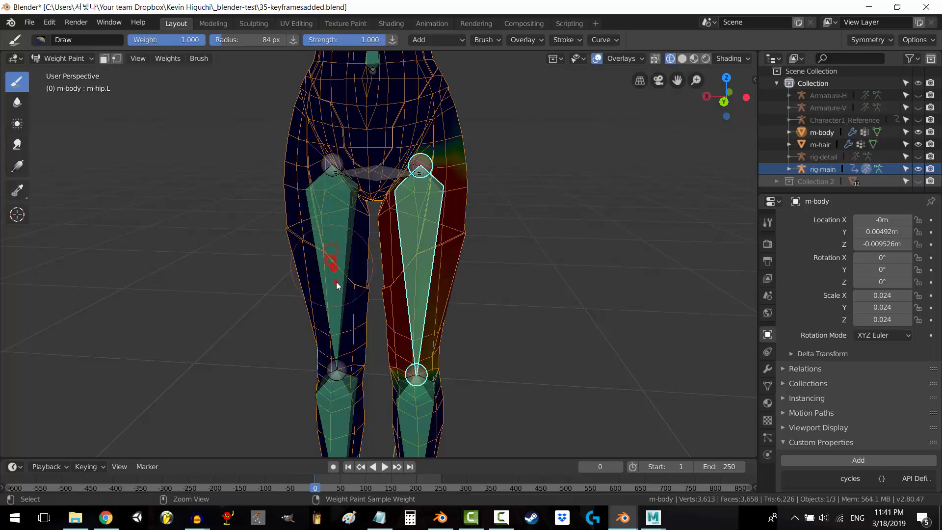
pyautogui.moveTo(336, 286); pyautogui.dragTo(433, 329)
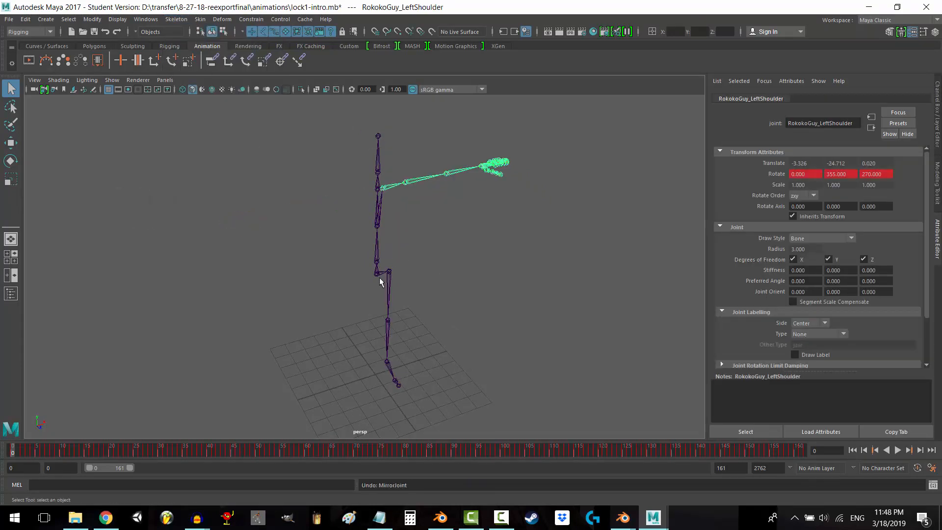
# Select the hips joint and mirror the arm and leg joints across YZ
pyautogui.click(177, 19)
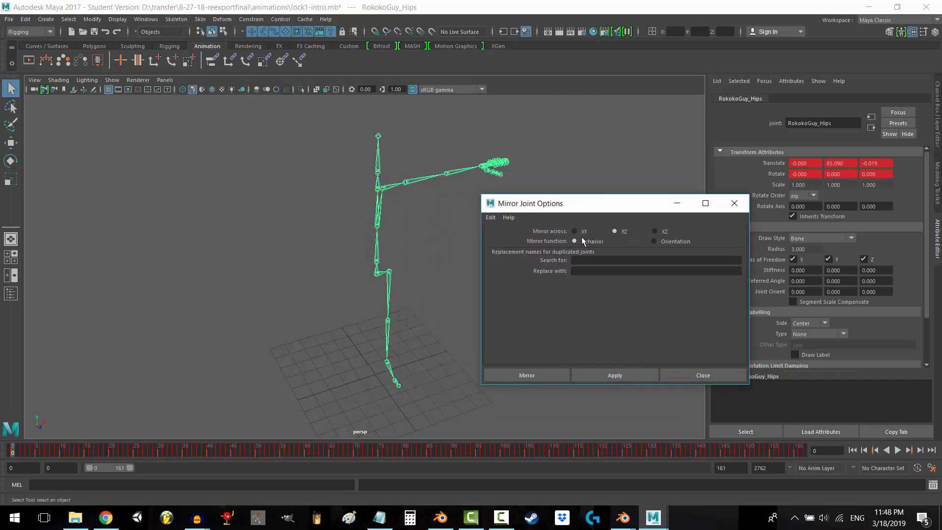
pyautogui.click(526, 375)
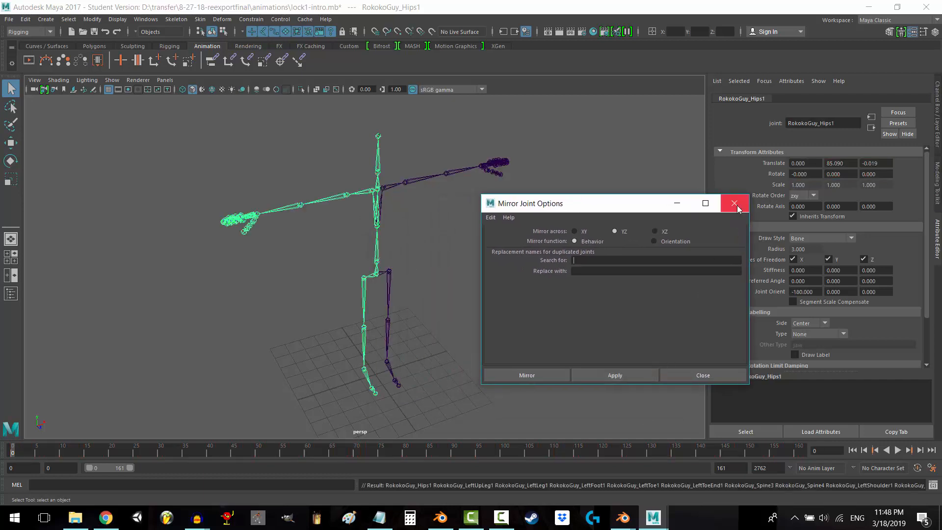
pyautogui.click(735, 203)
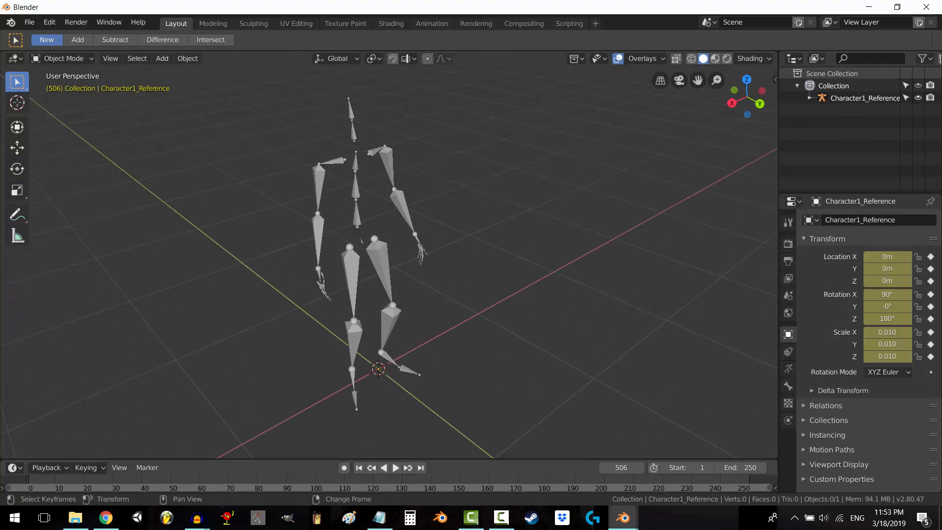
# Jump to frame 75 and play the Character1_Reference skeleton animation
pyautogui.click(395, 468)
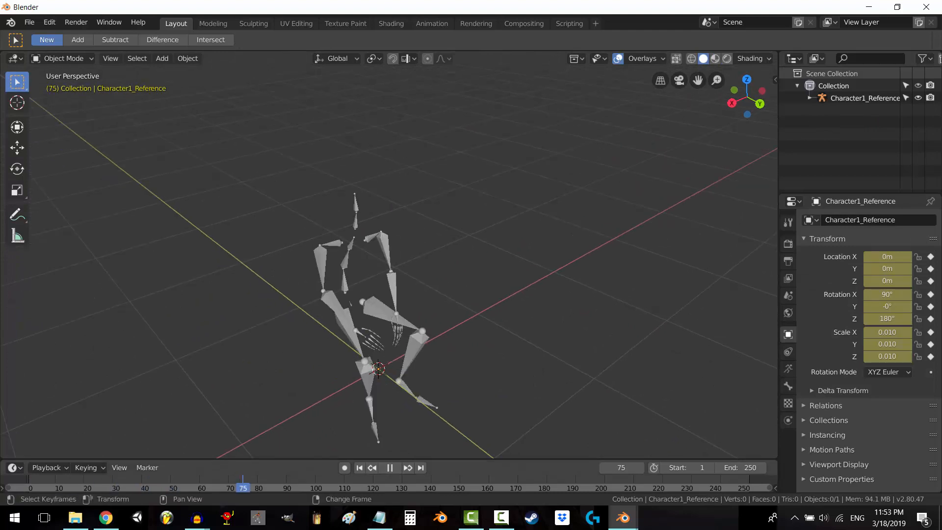
pyautogui.click(390, 468)
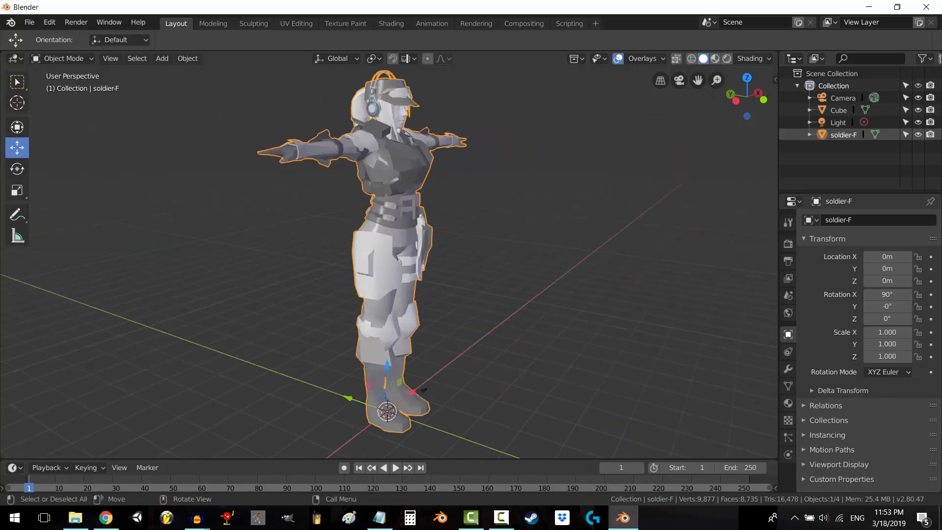
pyautogui.click(62, 58)
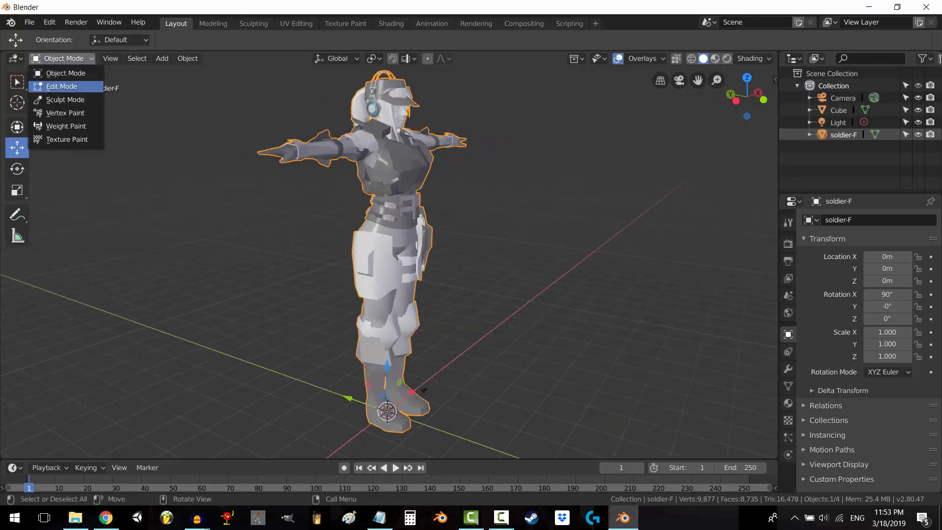
pyautogui.click(60, 86)
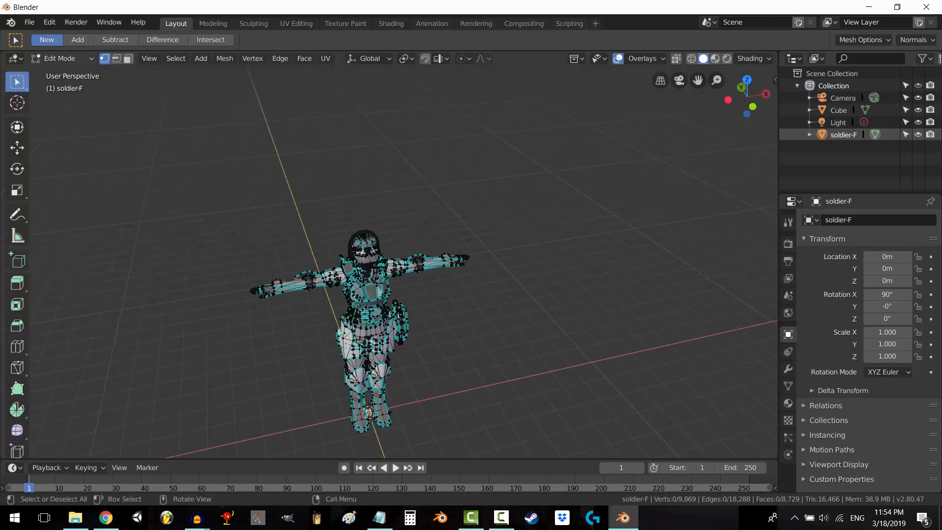
pyautogui.press('Tab')
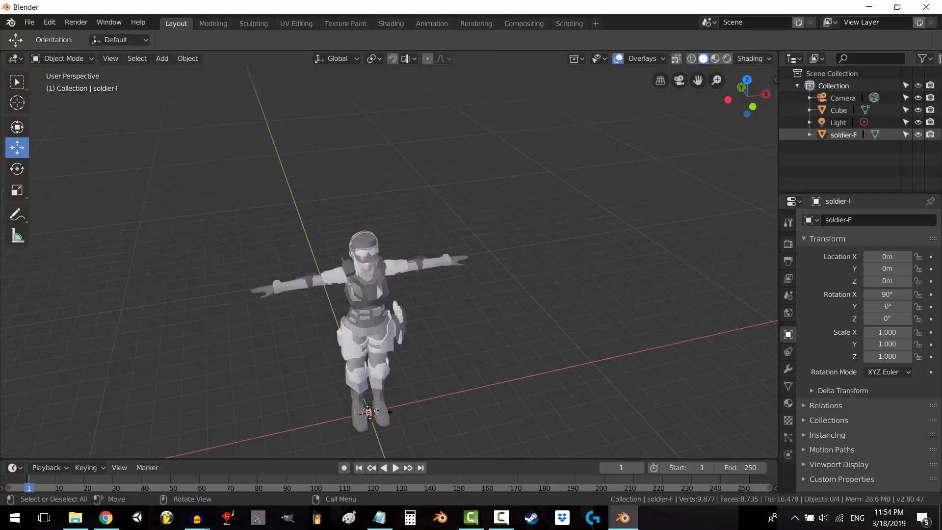